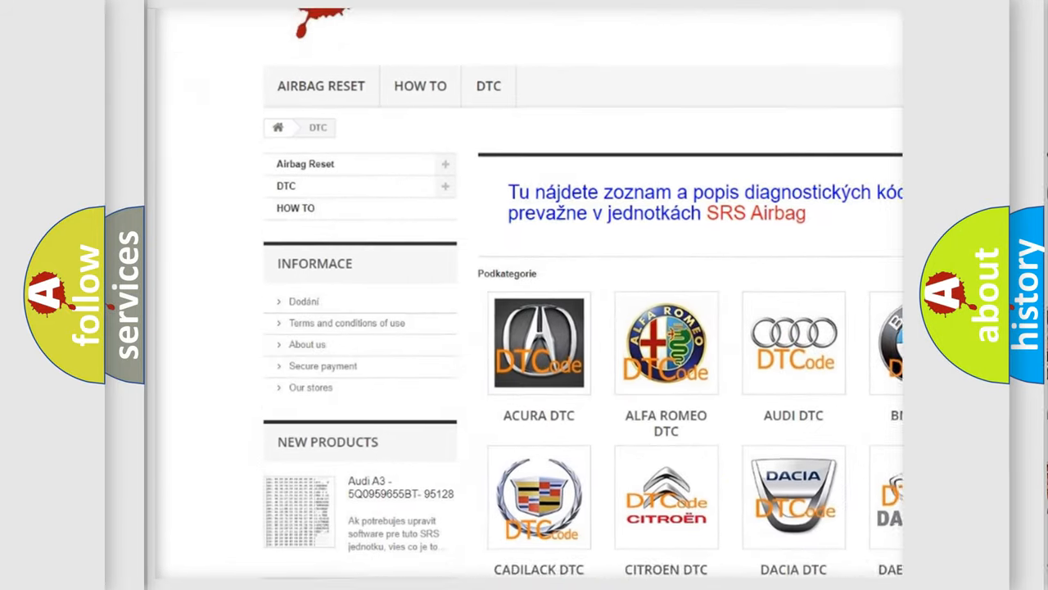
scroll(down, 3)
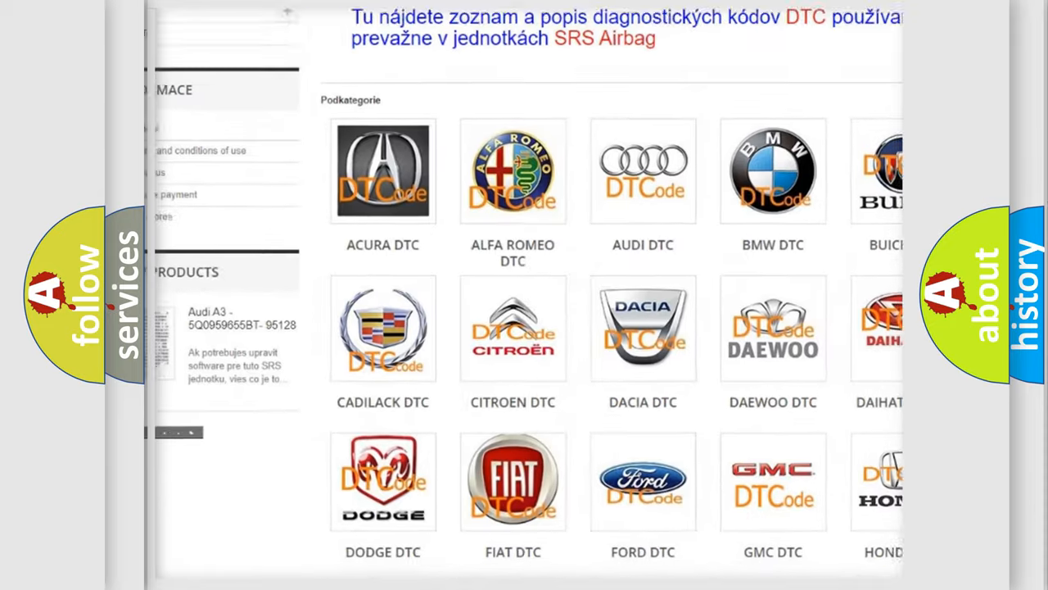
scroll(down, 3)
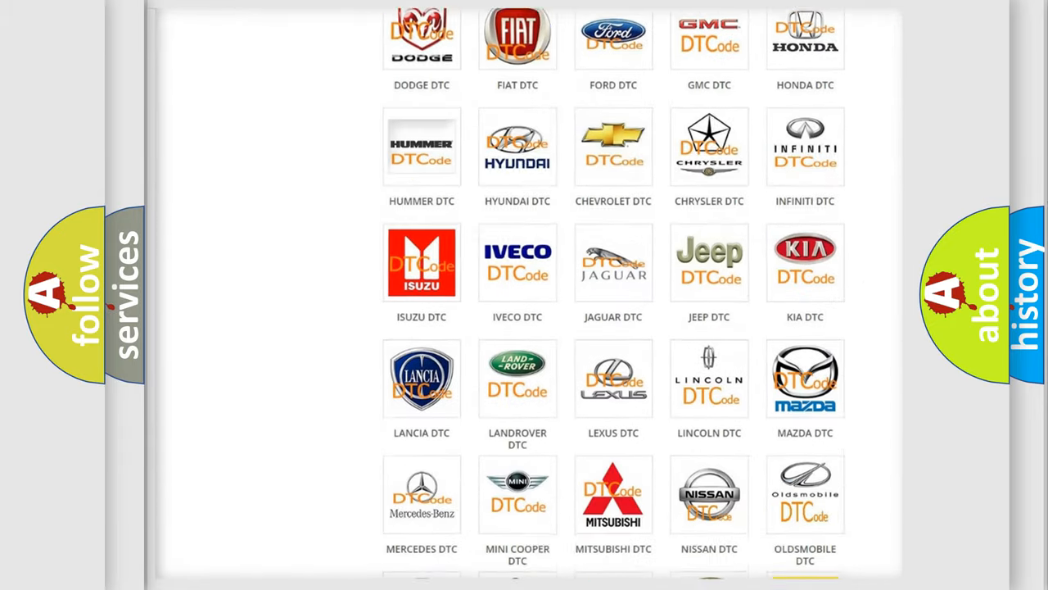
scroll(down, 3)
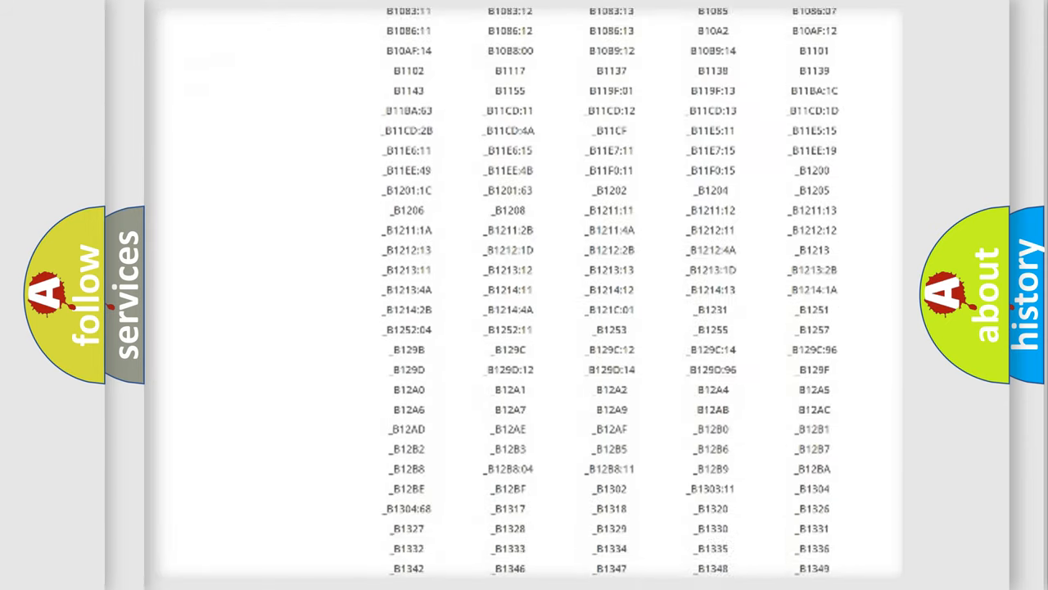
scroll(down, 3)
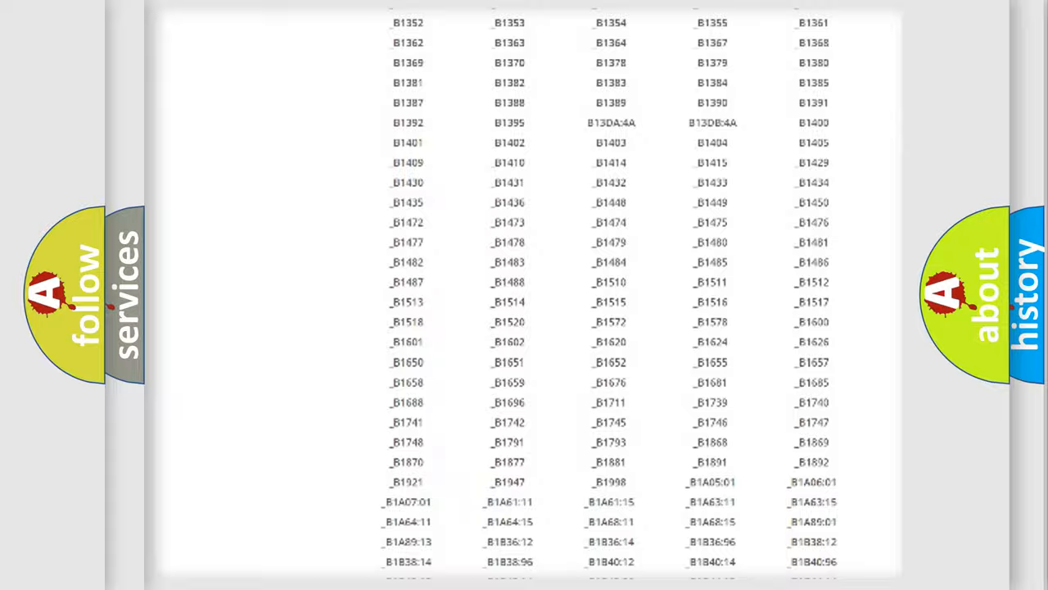